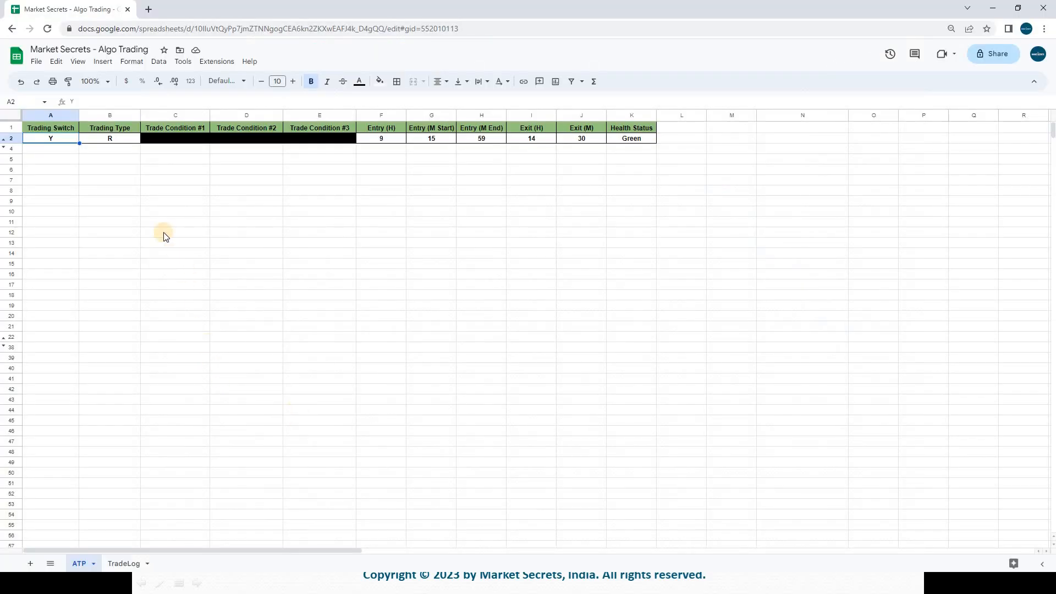
mouse_move(75, 128)
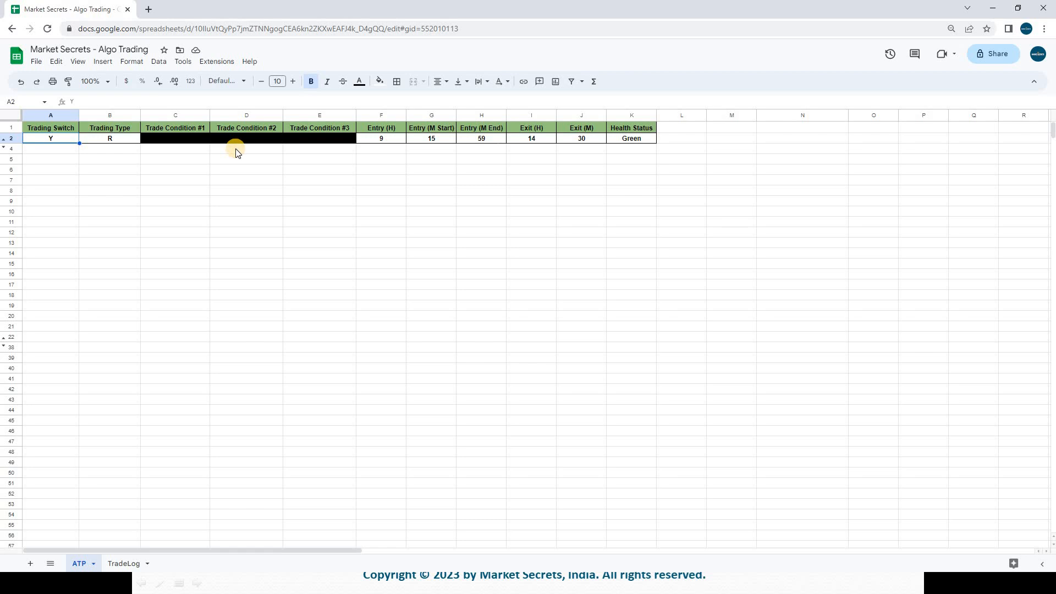
mouse_move(107, 217)
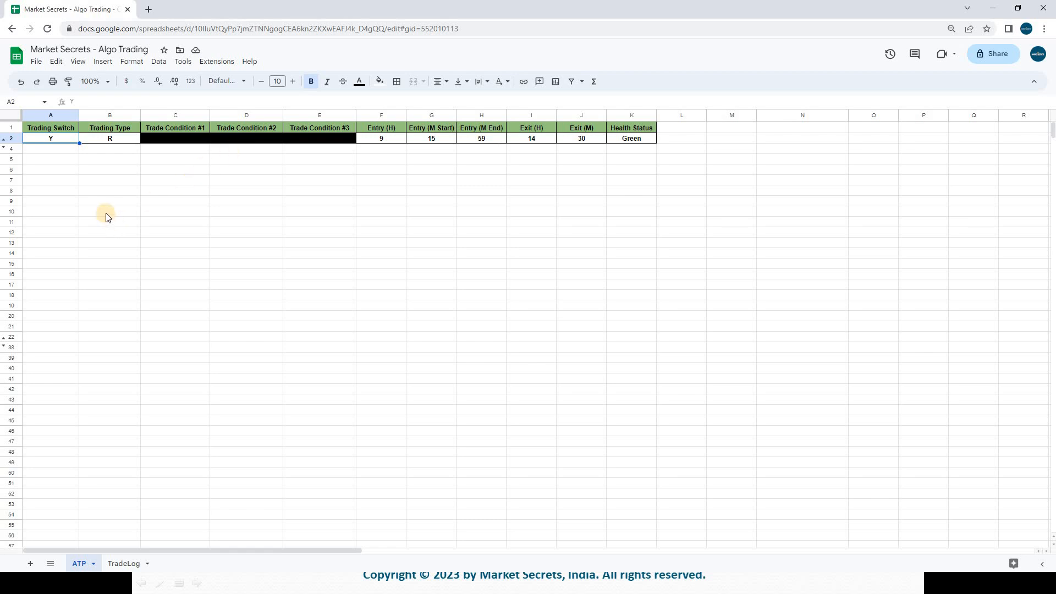
mouse_move(127, 218)
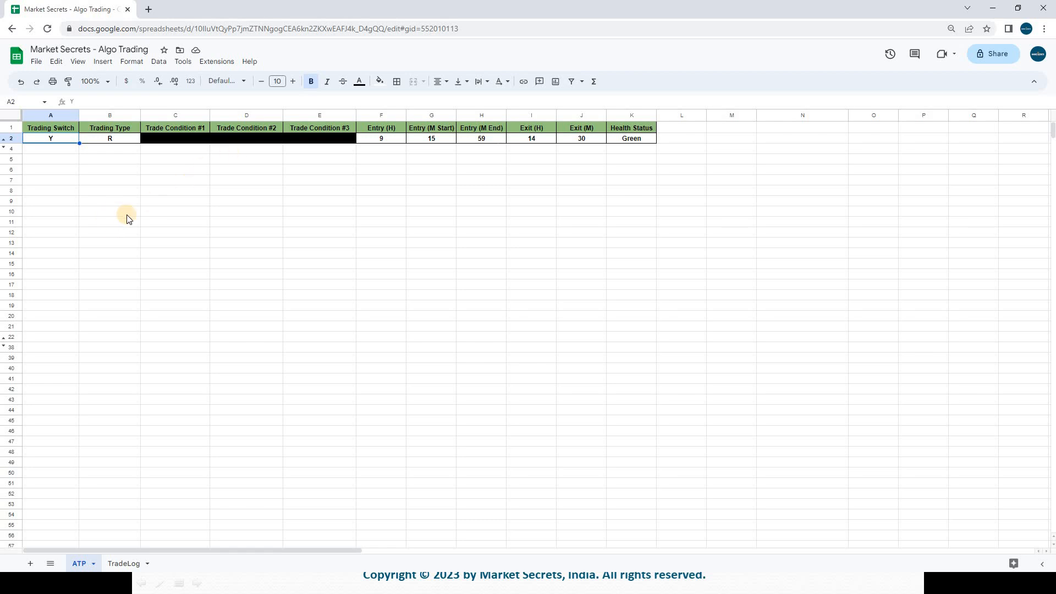
mouse_move(80, 175)
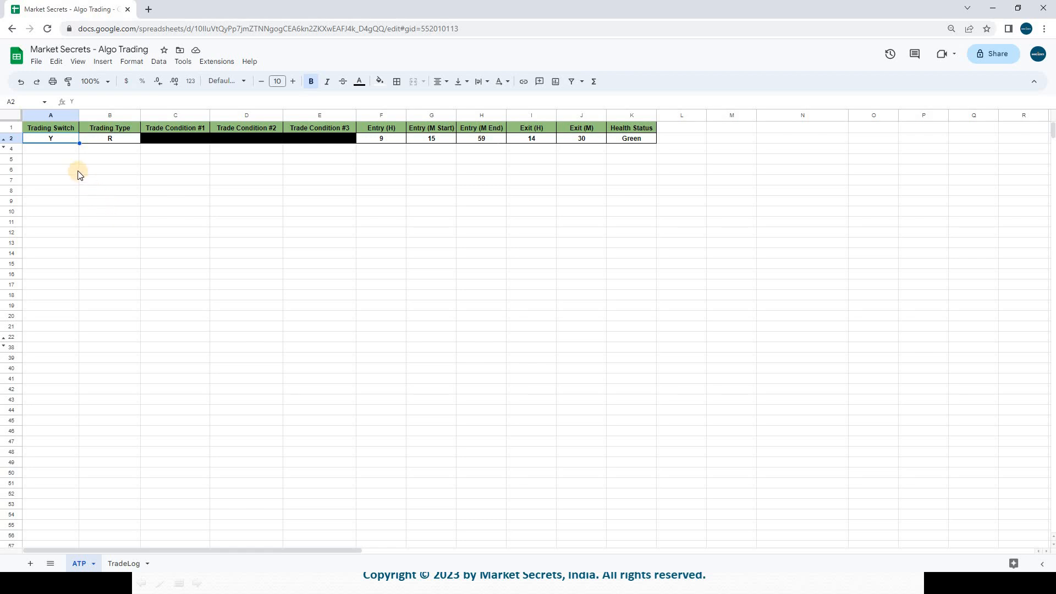
mouse_move(52, 128)
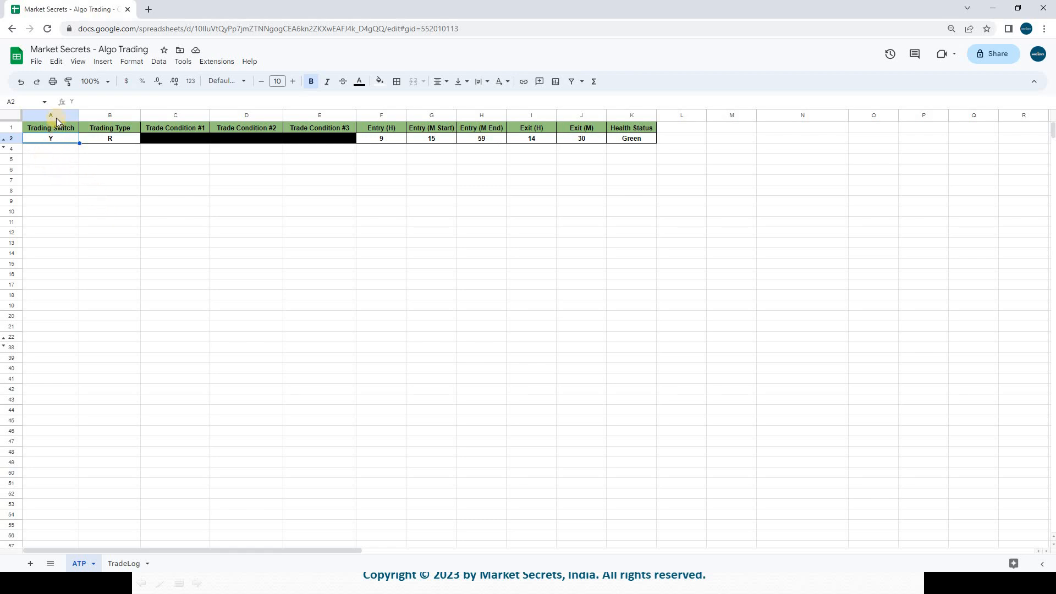
Clear the Trading Switch value Y in A2 and enter ddd
left_click(51, 115)
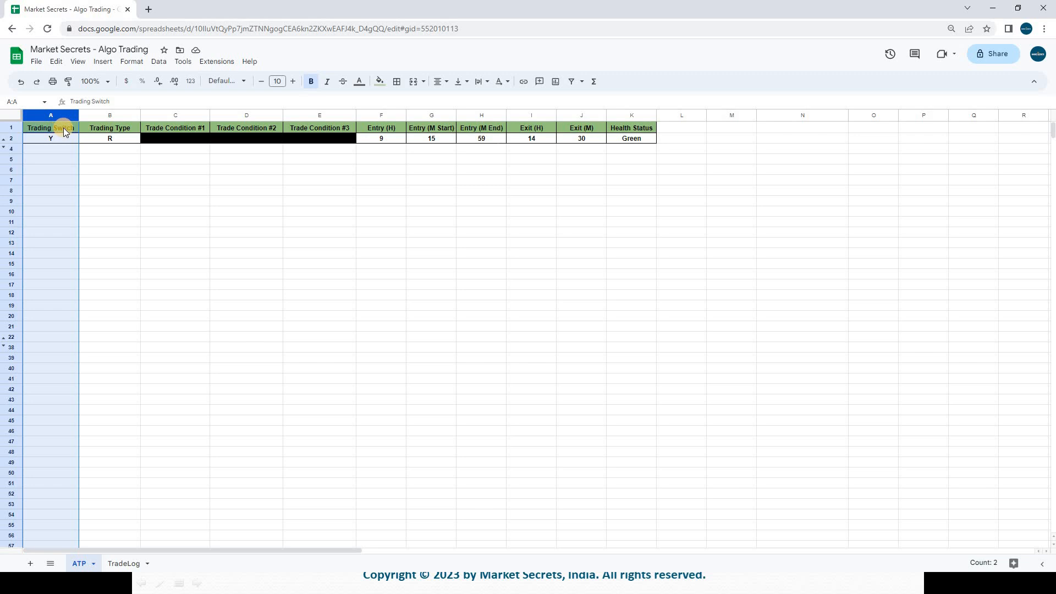
left_click(50, 139)
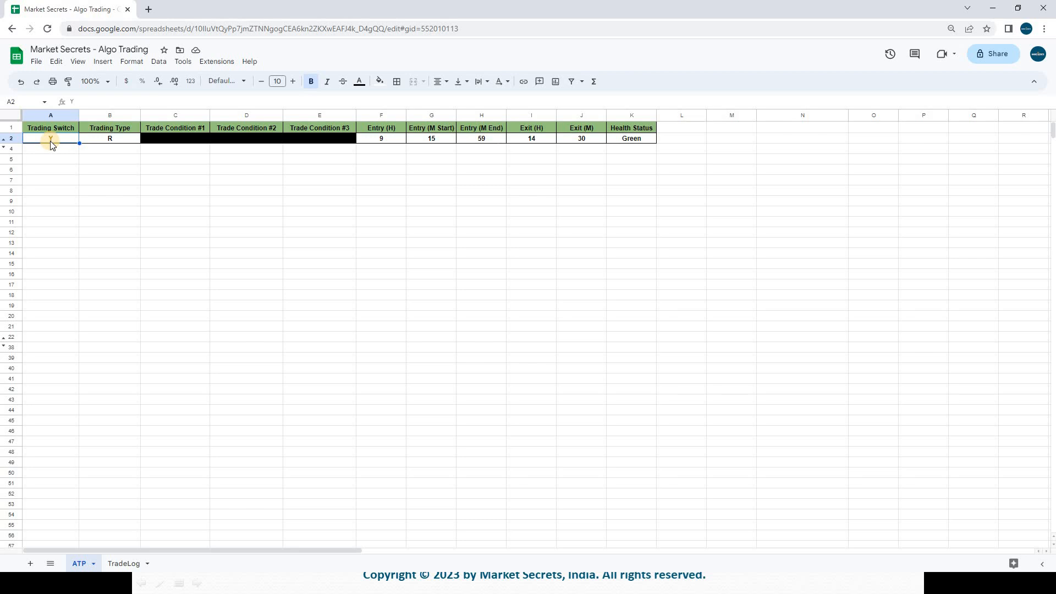
key("Delete")
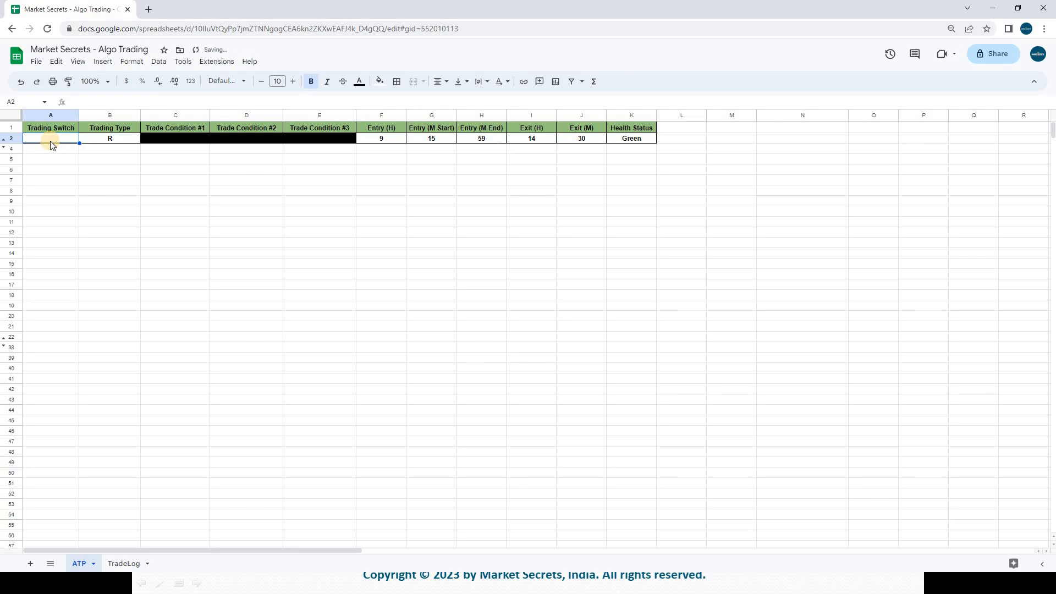
type("ddd")
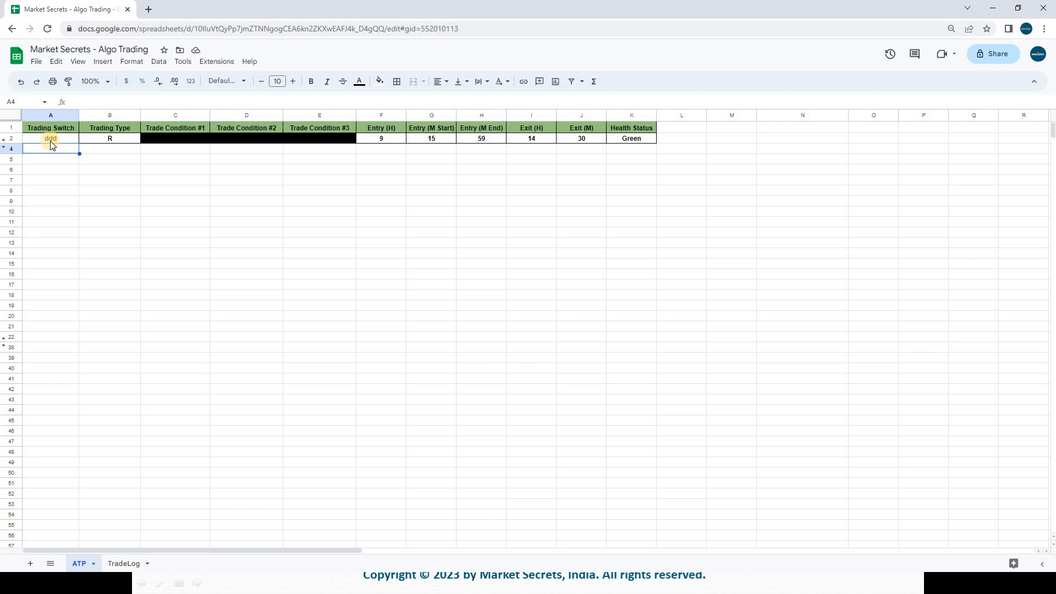
Replace ddd in cell A2 with Y
left_click(51, 139)
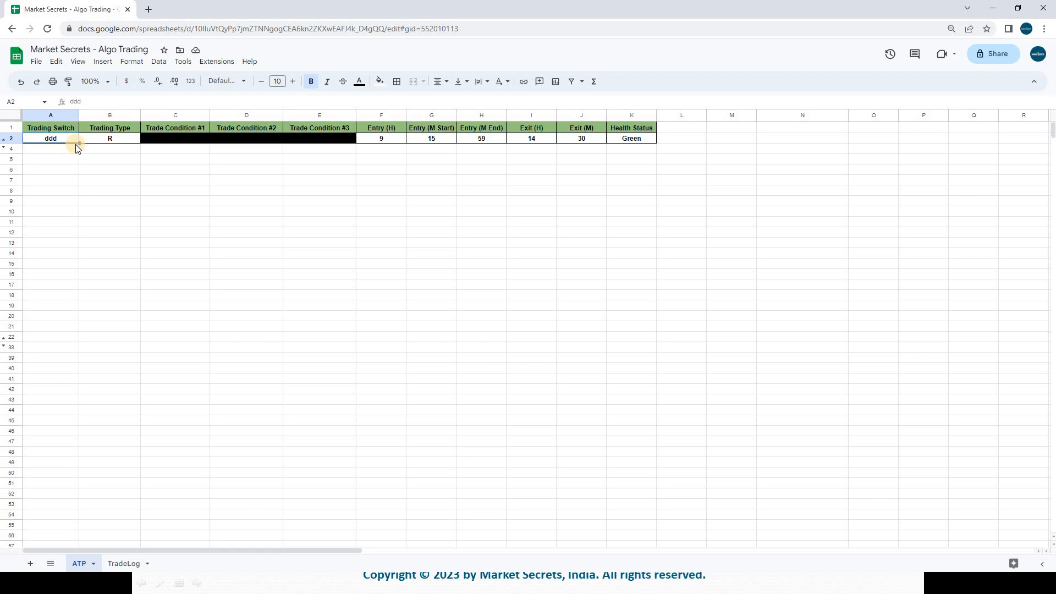
type("Y")
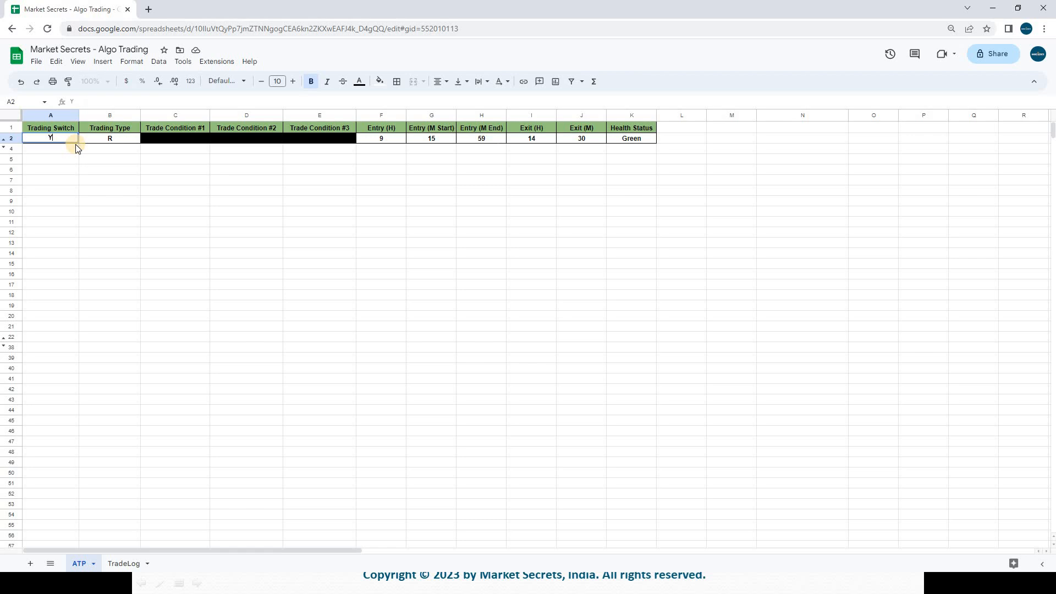